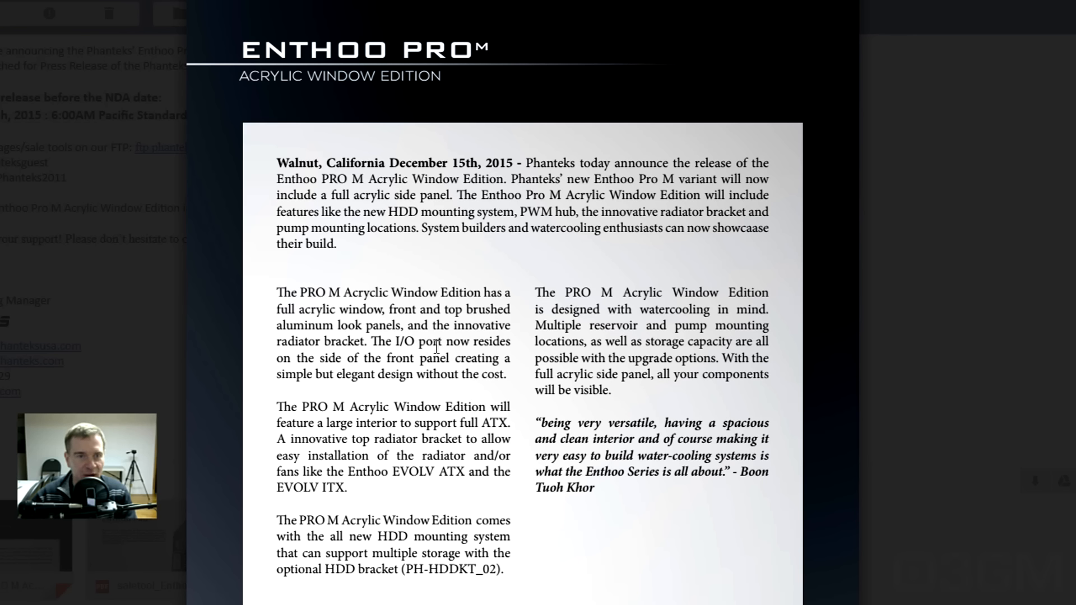
{"action": "mouse_move", "coordinate": [371, 364]}
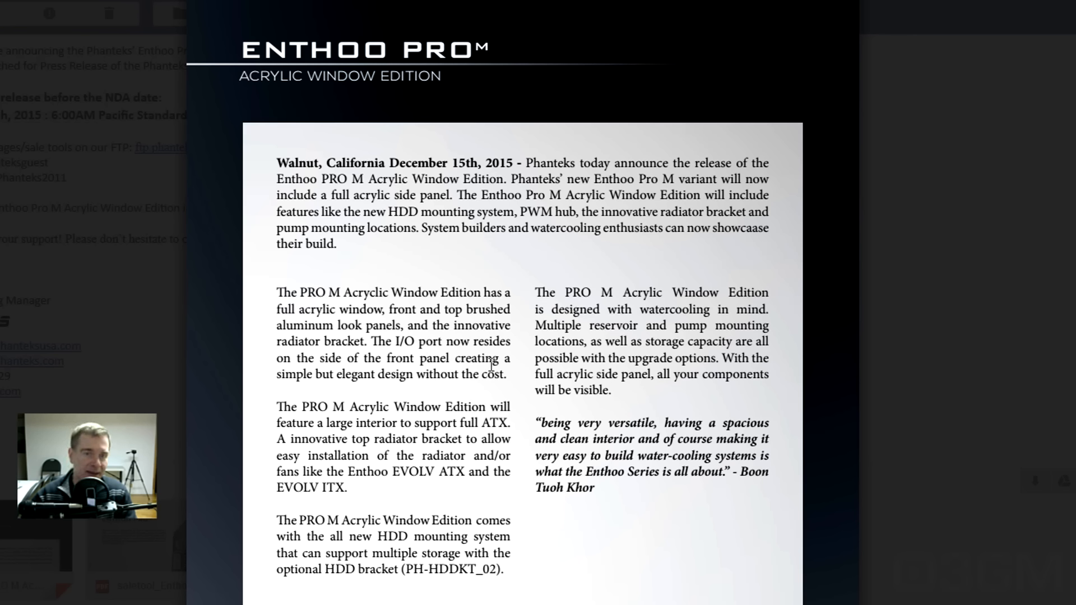
{"action": "mouse_move", "coordinate": [470, 392]}
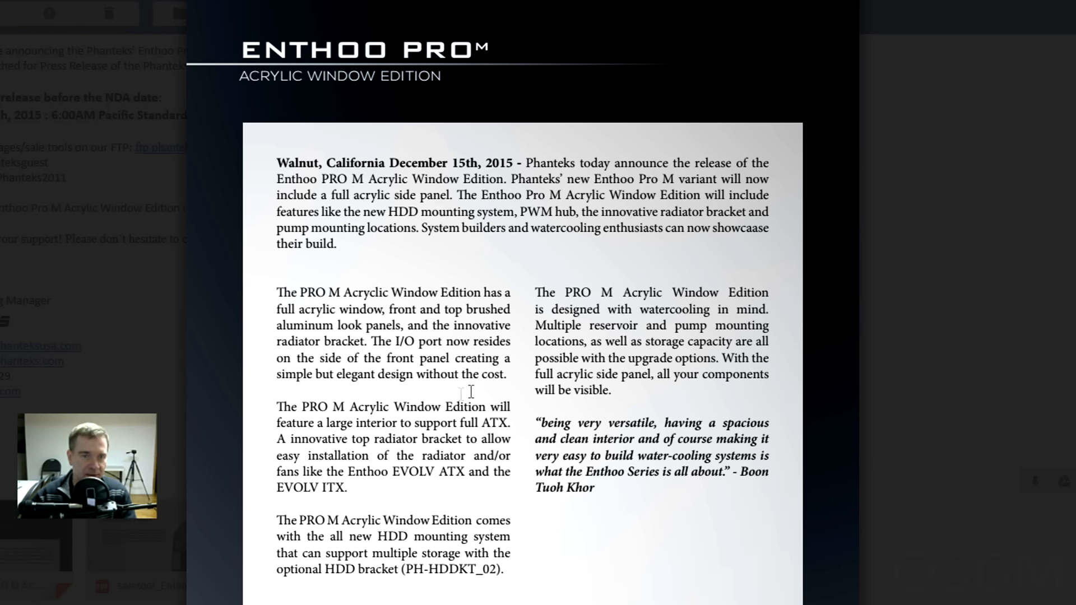
{"action": "mouse_move", "coordinate": [361, 439]}
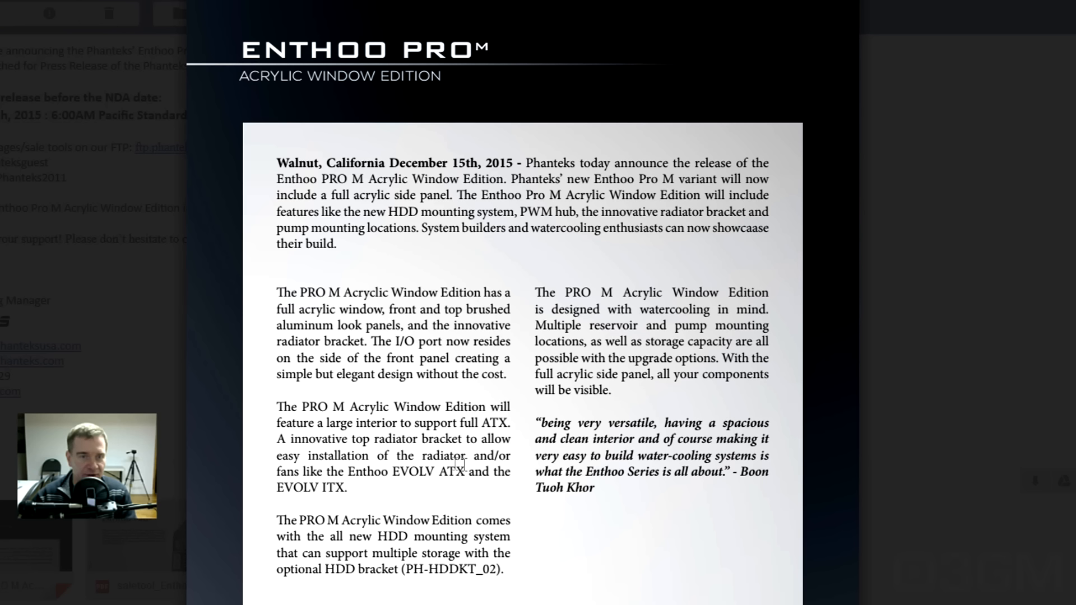
{"action": "mouse_move", "coordinate": [369, 571]}
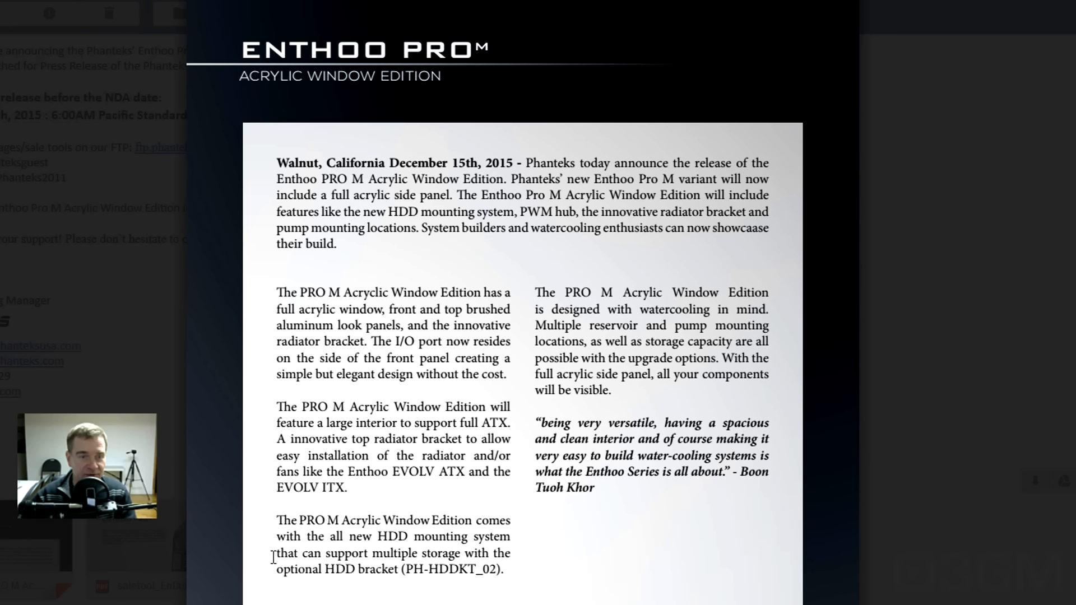
{"action": "mouse_move", "coordinate": [457, 569]}
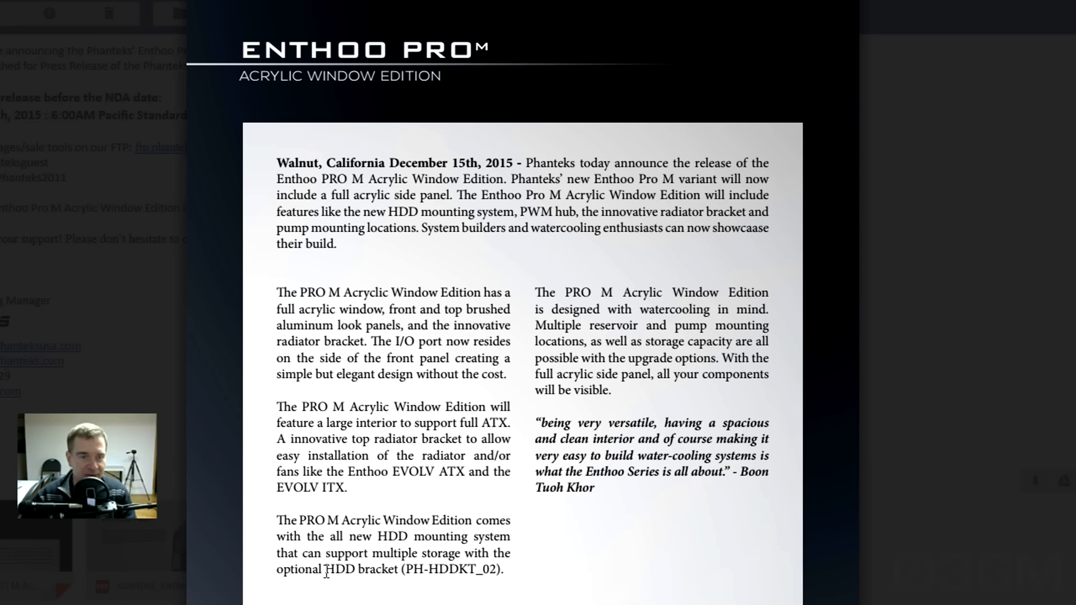
{"action": "mouse_move", "coordinate": [654, 375]}
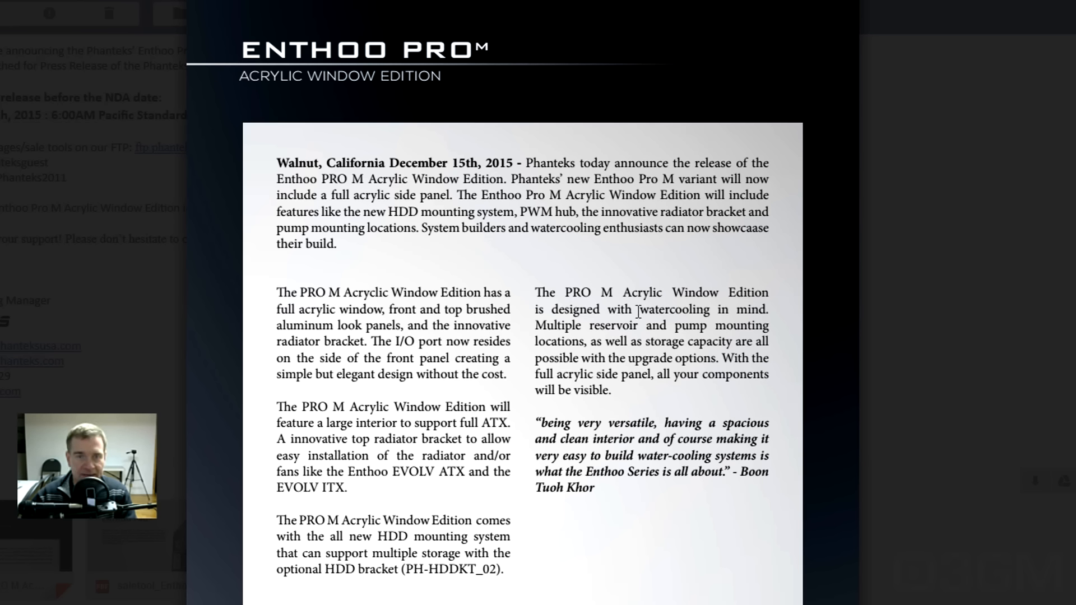
{"action": "mouse_move", "coordinate": [659, 330]}
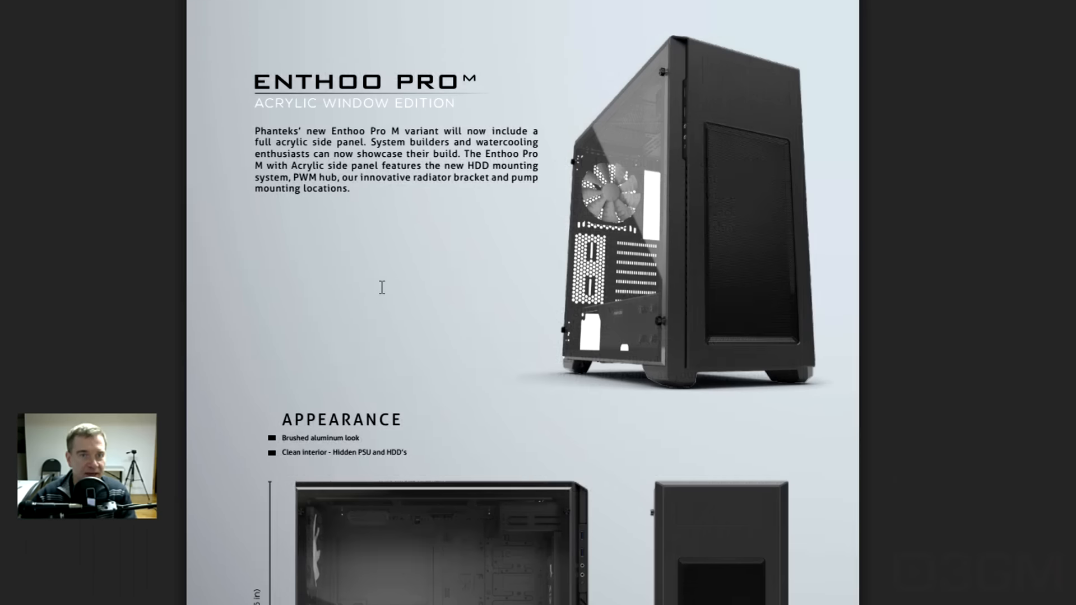
{"action": "mouse_move", "coordinate": [679, 283]}
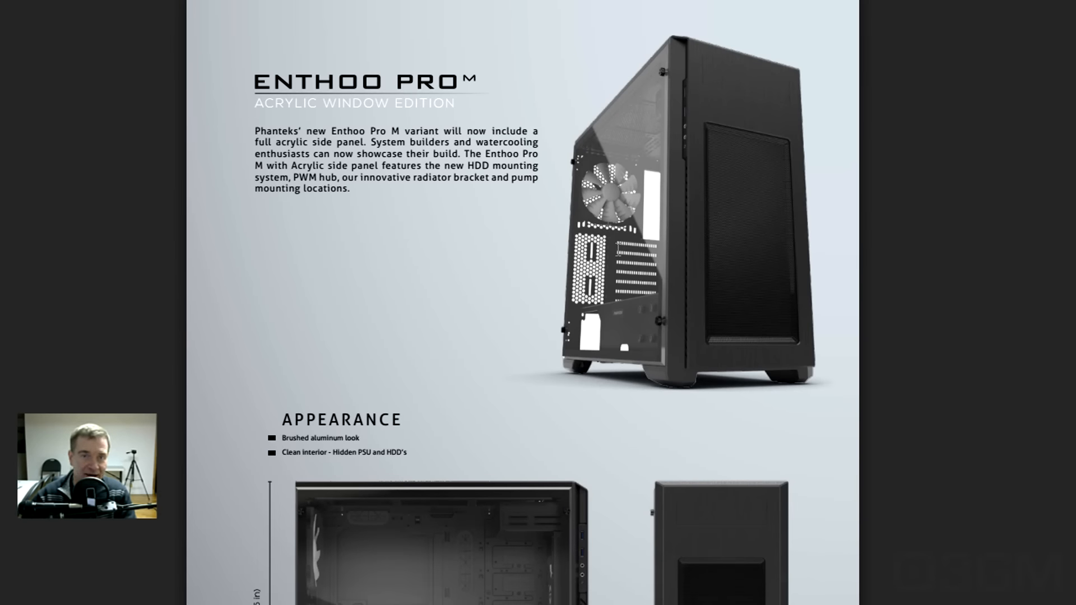
{"action": "scroll", "scroll_direction": "down", "scroll_amount": 3}
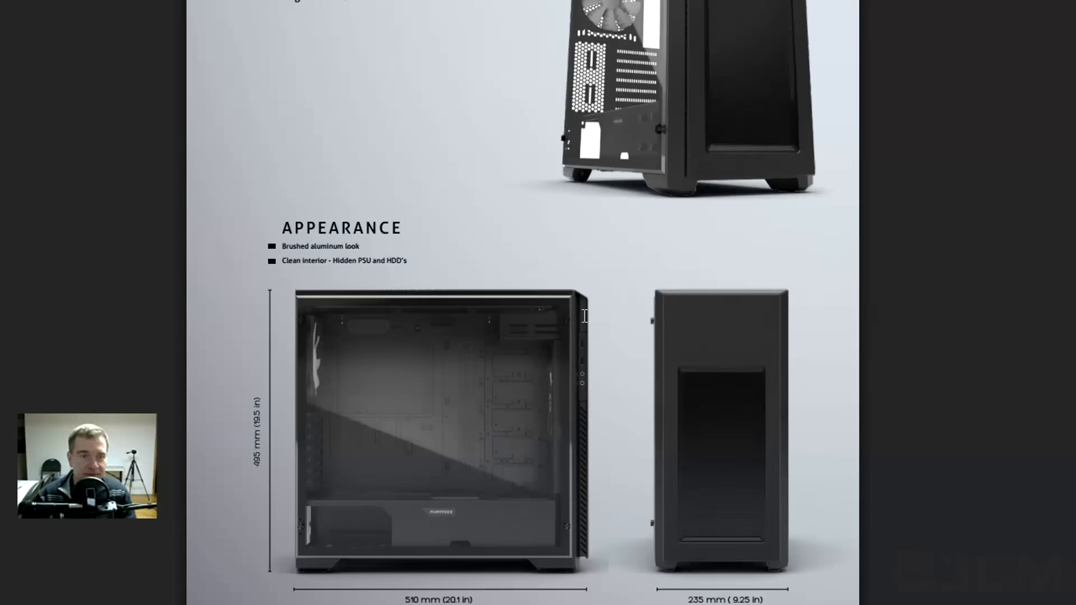
{"action": "scroll", "scroll_direction": "down", "scroll_amount": 3}
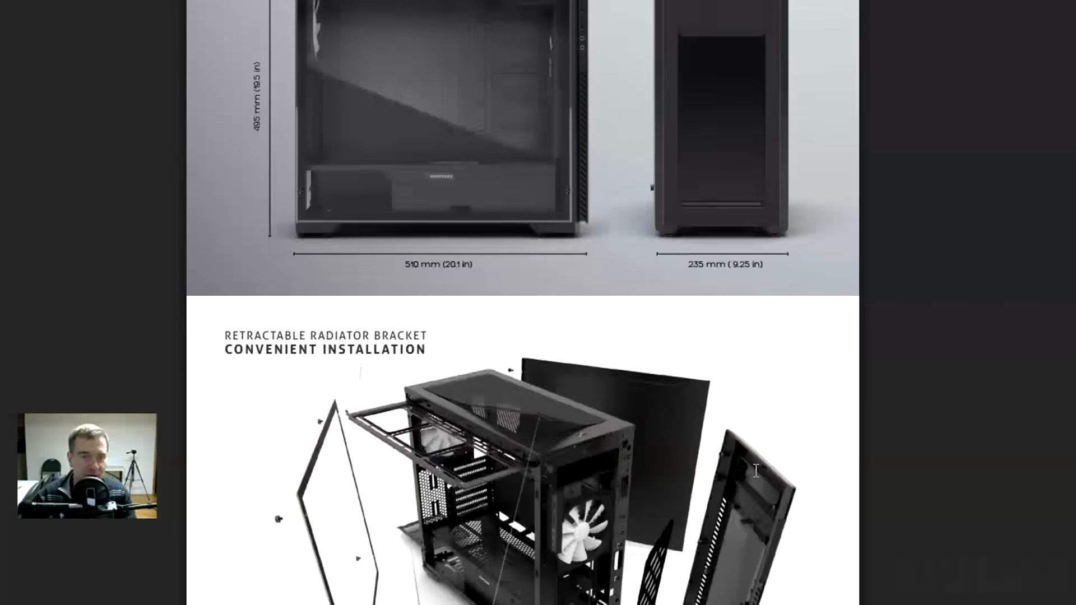
{"action": "scroll", "scroll_direction": "down", "scroll_amount": 3}
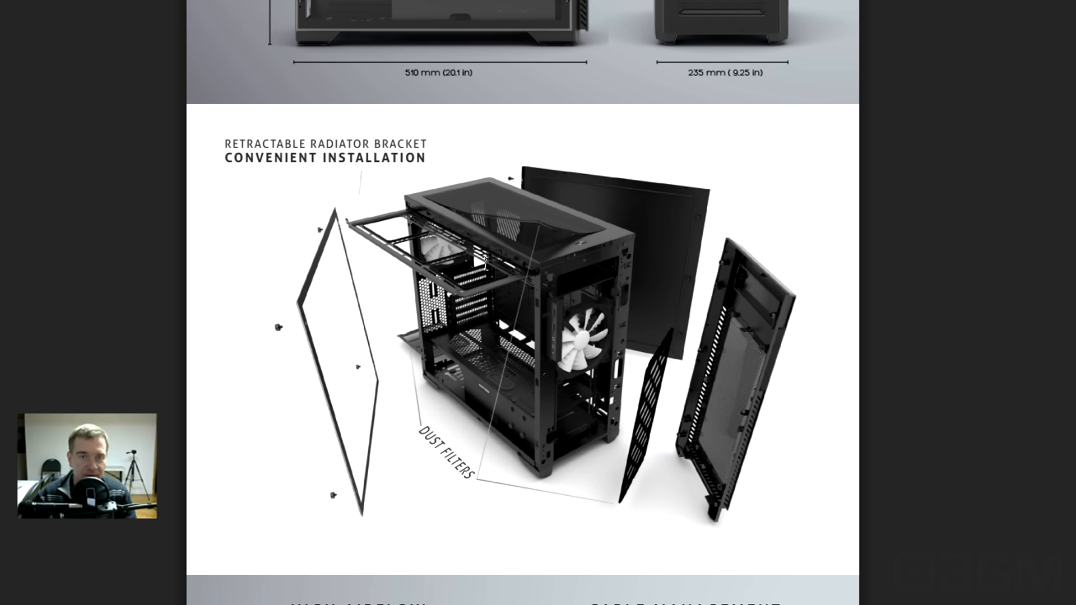
{"action": "scroll", "scroll_direction": "down", "scroll_amount": 3}
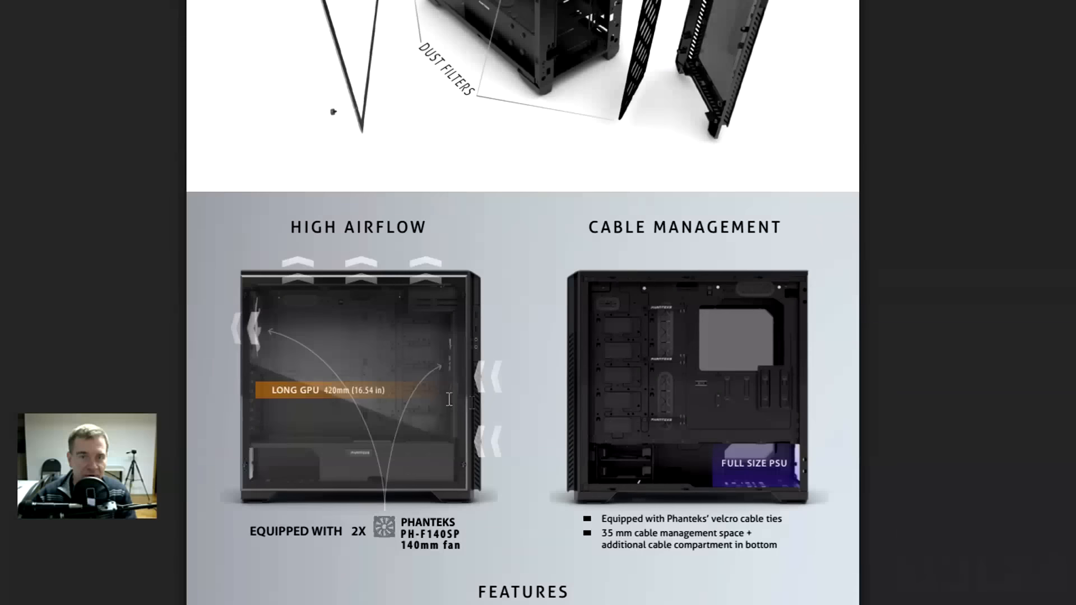
{"action": "scroll", "scroll_direction": "down", "scroll_amount": 3}
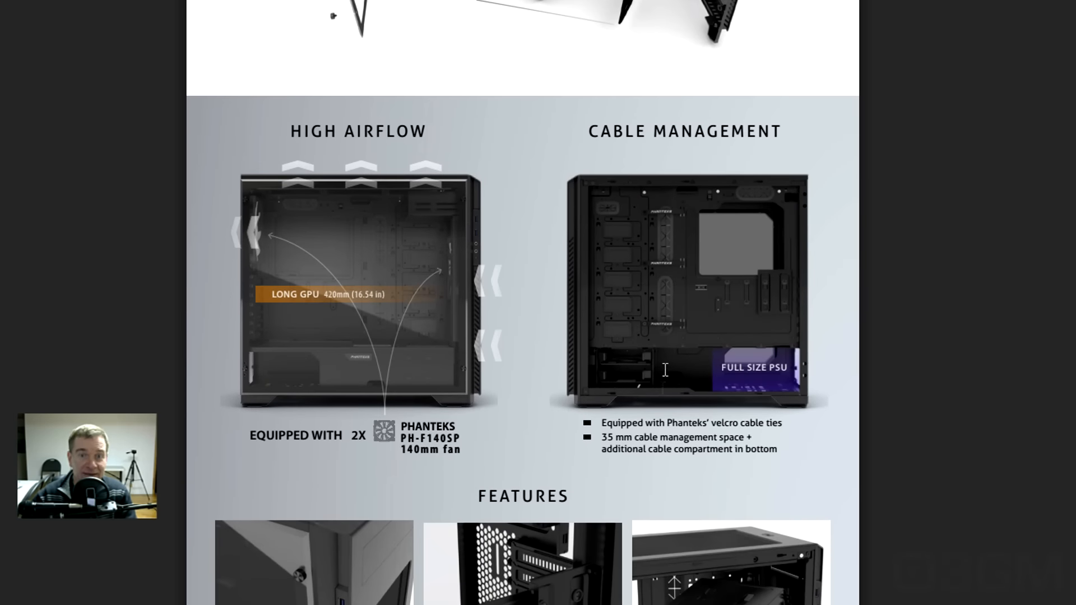
{"action": "scroll", "scroll_direction": "down", "scroll_amount": 3}
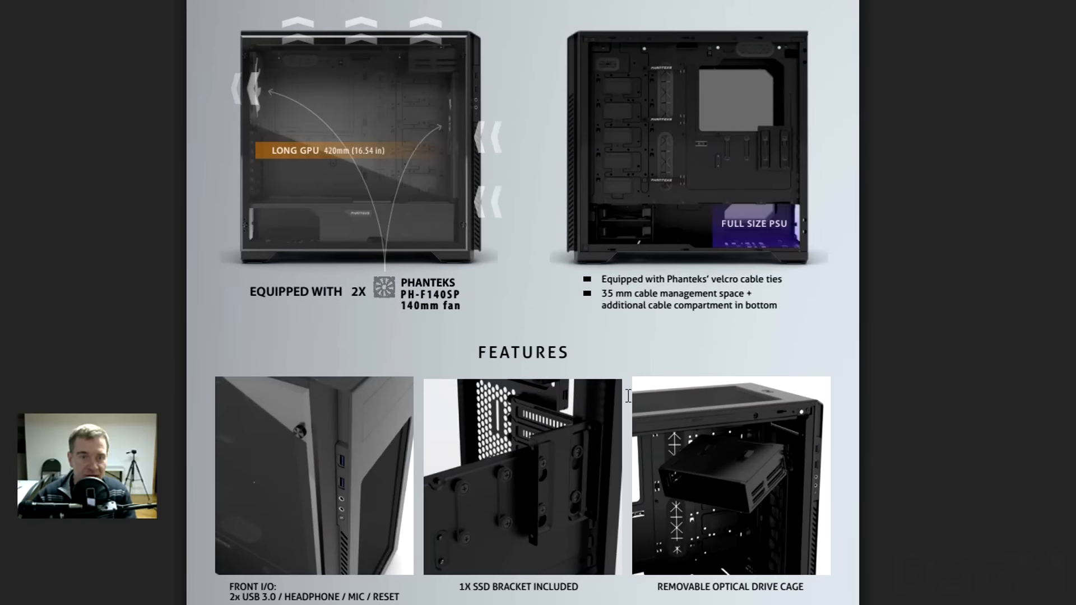
{"action": "scroll", "scroll_direction": "down", "scroll_amount": 3}
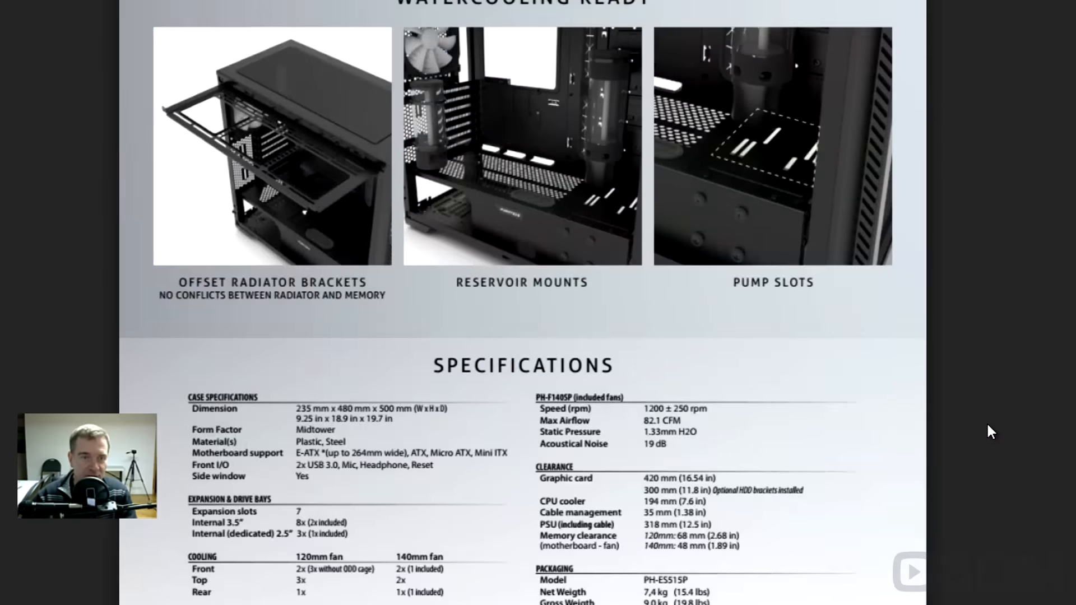
{"action": "scroll", "scroll_direction": "down", "scroll_amount": 3}
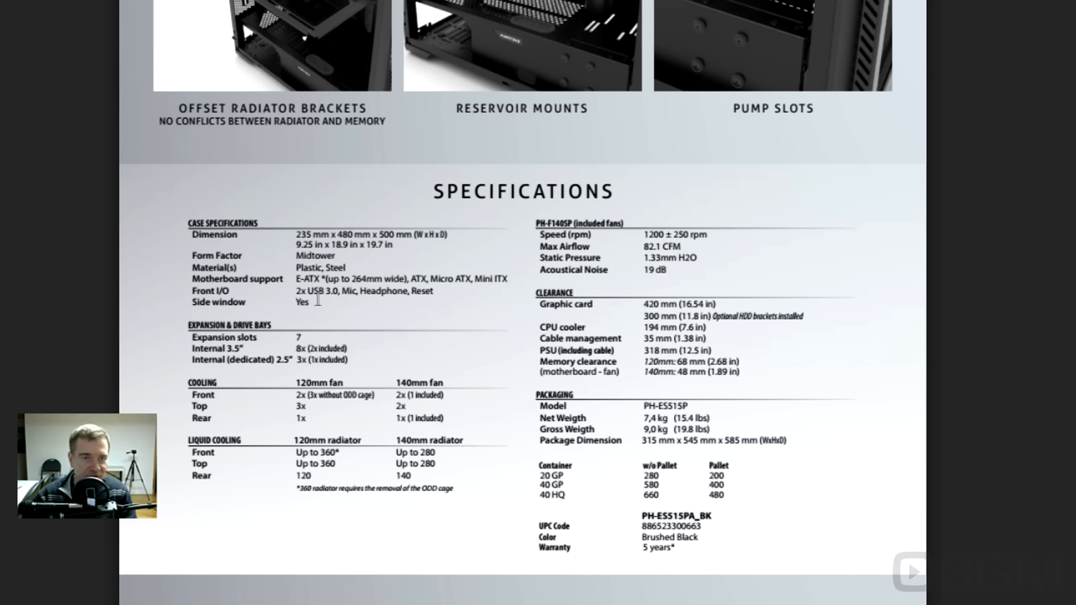
{"action": "mouse_move", "coordinate": [392, 311]}
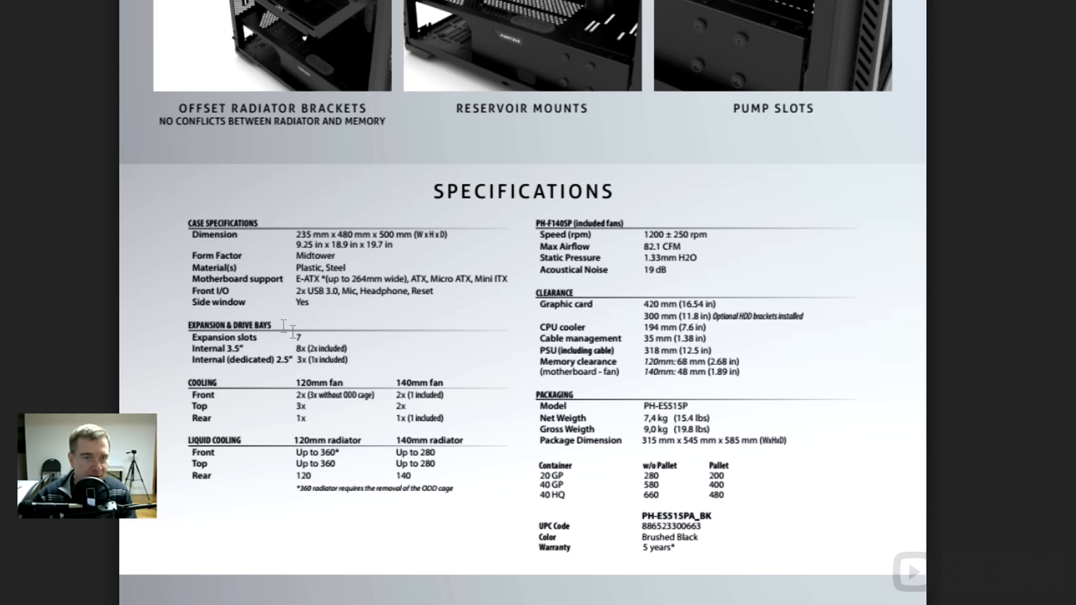
{"action": "mouse_move", "coordinate": [272, 372]}
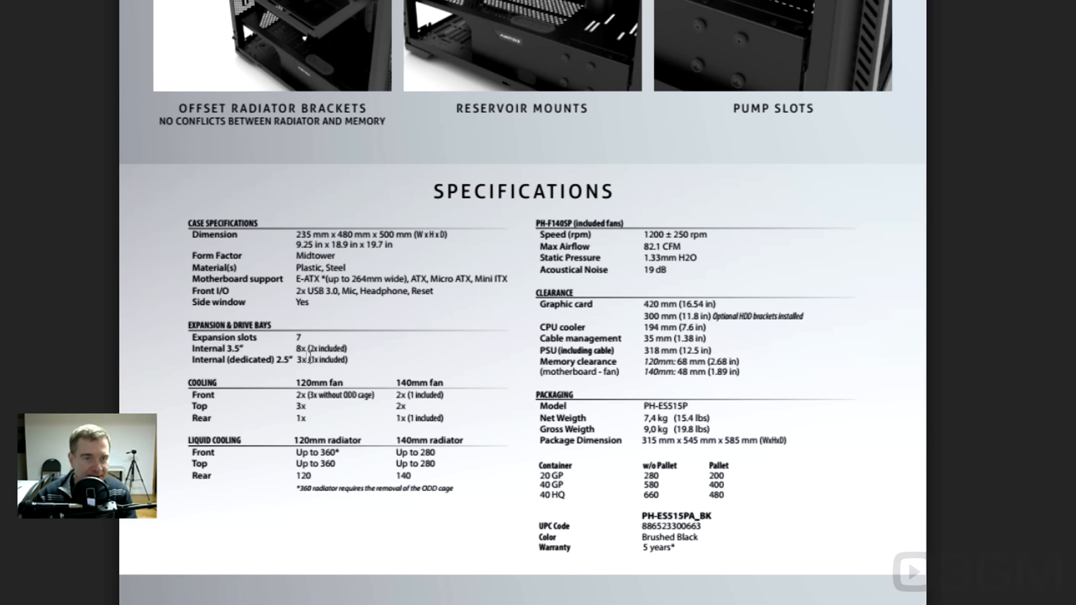
{"action": "mouse_move", "coordinate": [247, 354]}
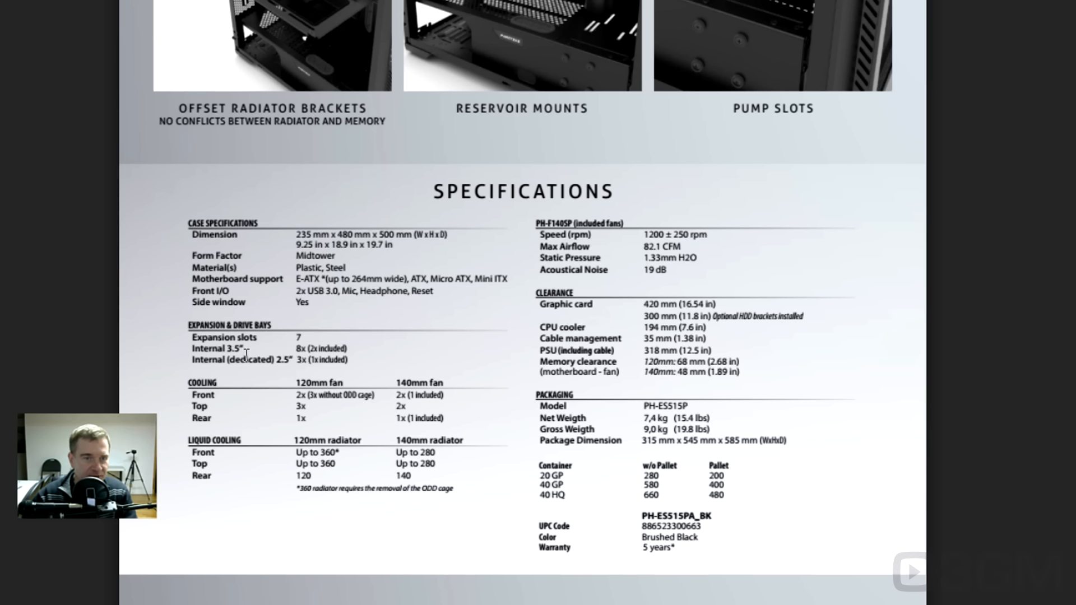
{"action": "mouse_move", "coordinate": [289, 348]}
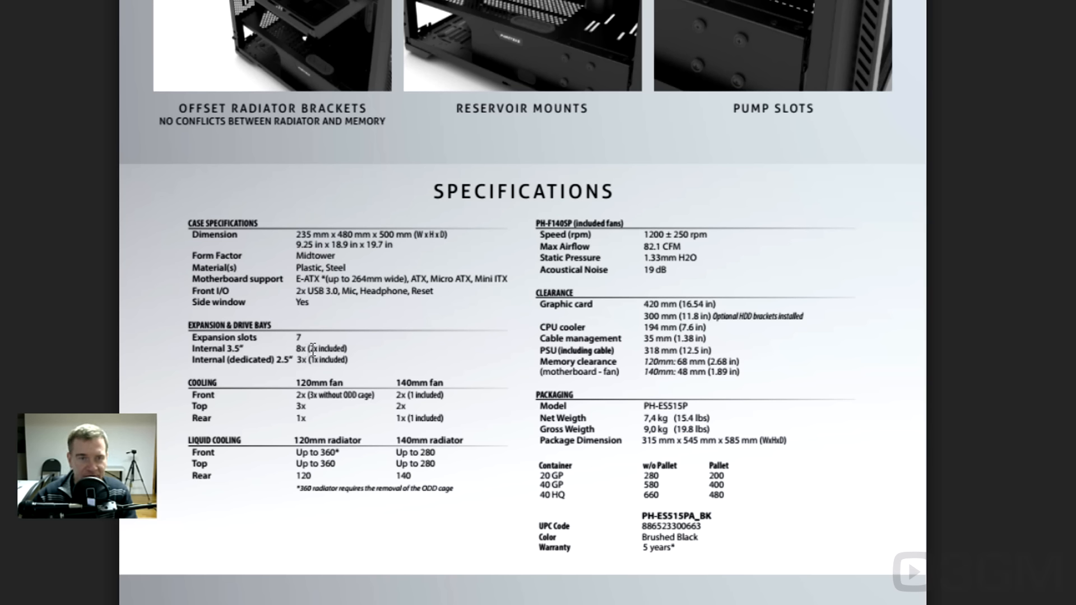
{"action": "mouse_move", "coordinate": [283, 386]}
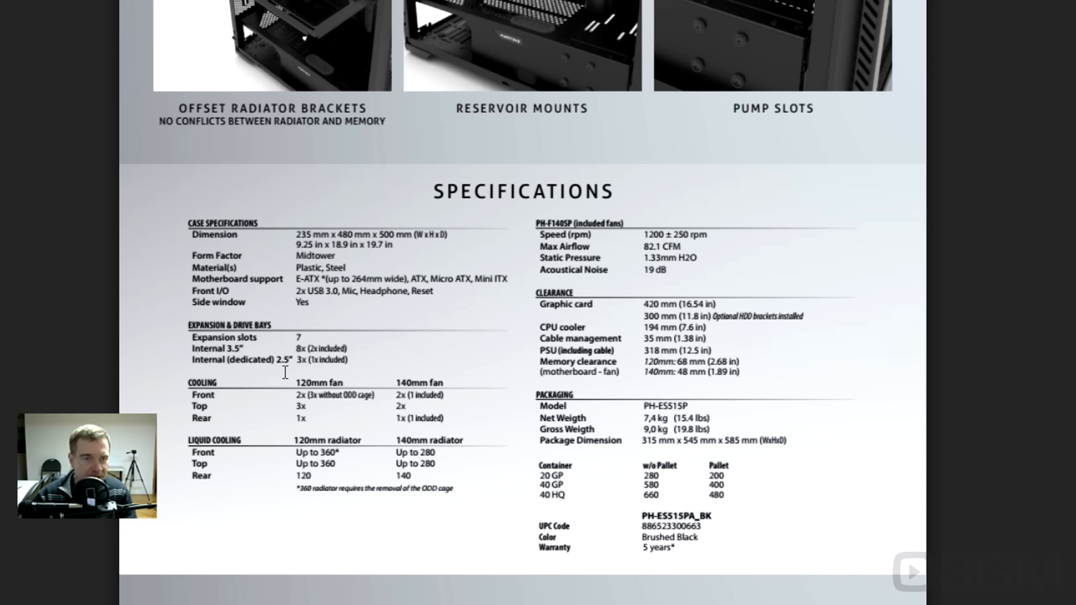
{"action": "mouse_move", "coordinate": [306, 361]}
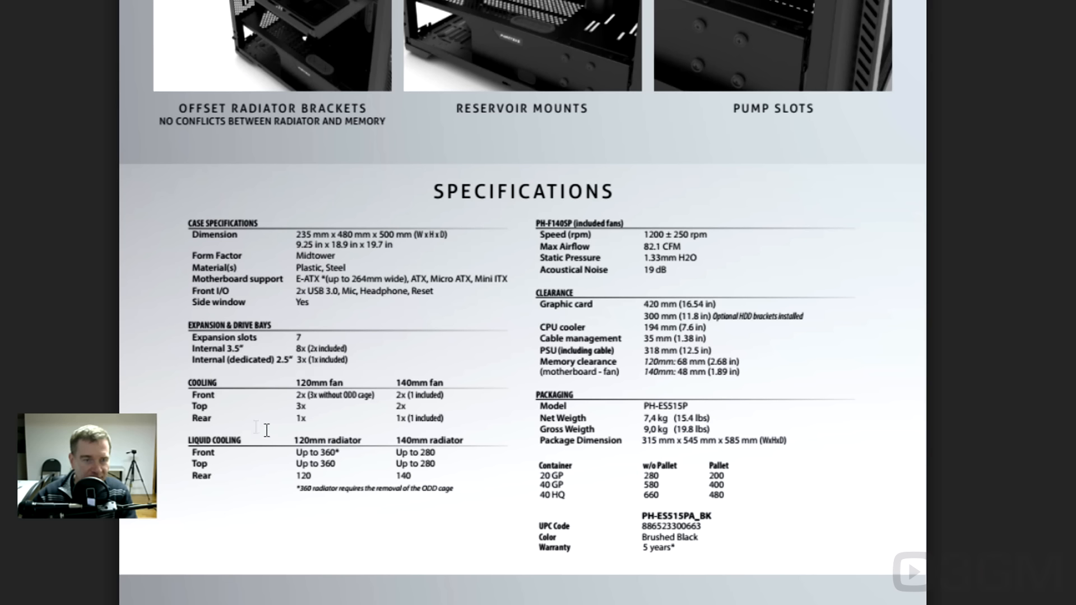
{"action": "mouse_move", "coordinate": [297, 417]}
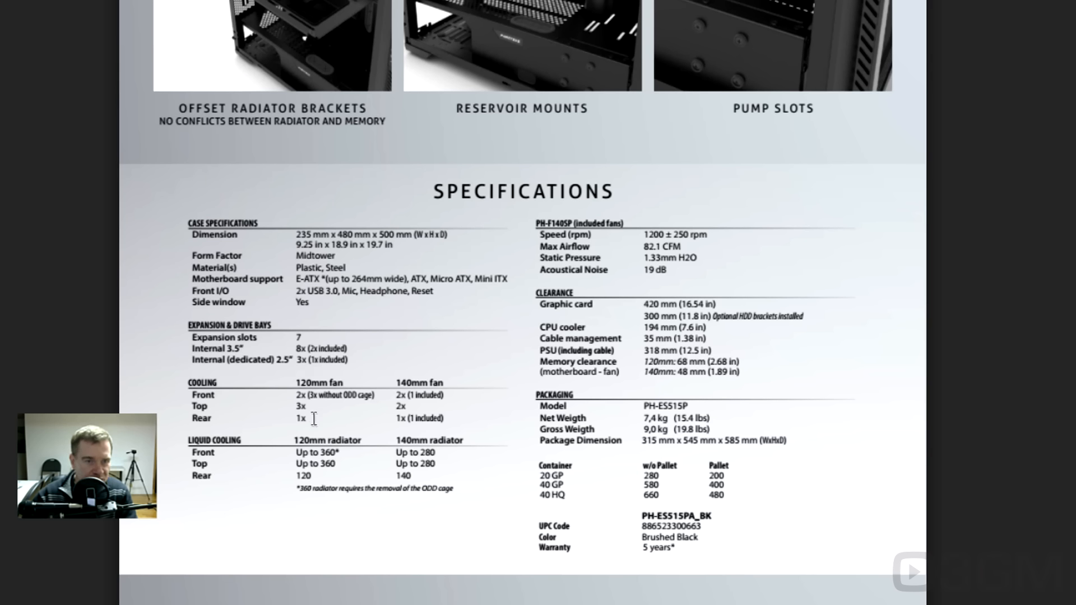
{"action": "mouse_move", "coordinate": [336, 409]}
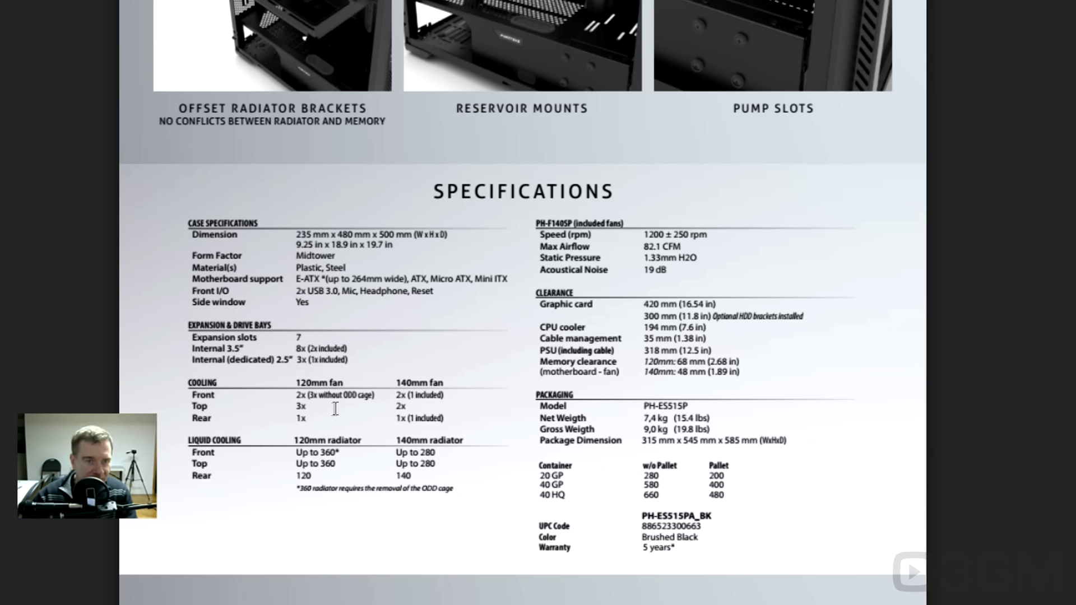
{"action": "mouse_move", "coordinate": [361, 404]}
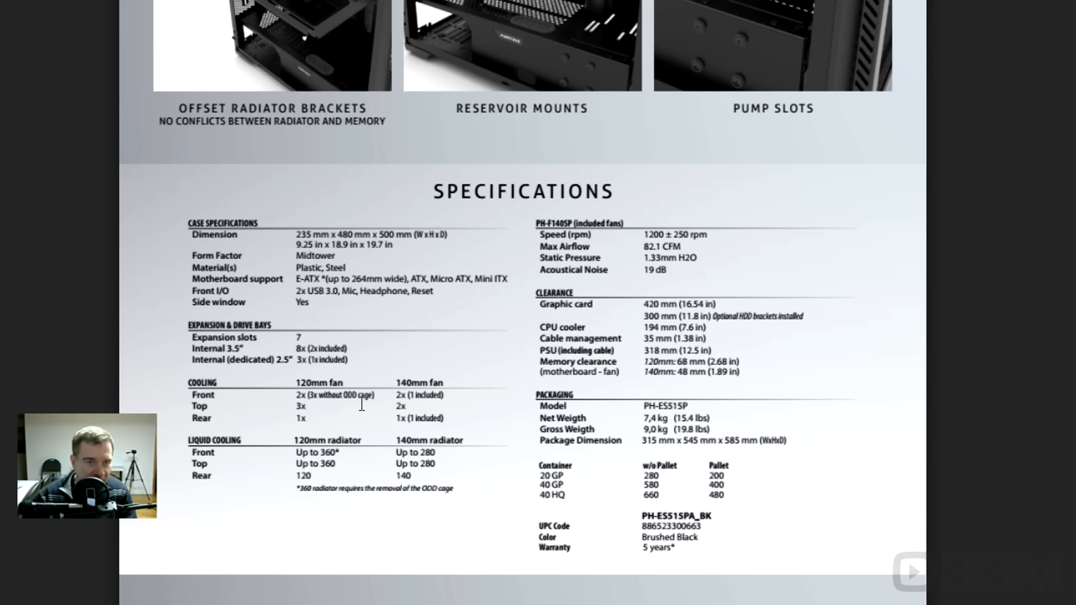
{"action": "mouse_move", "coordinate": [364, 401]}
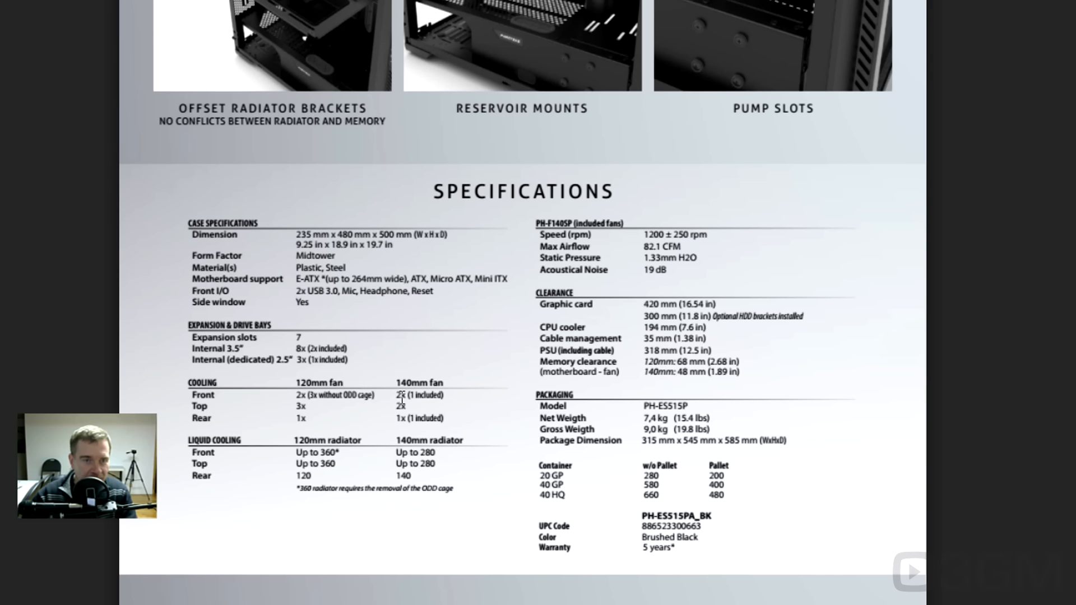
{"action": "mouse_move", "coordinate": [426, 382]}
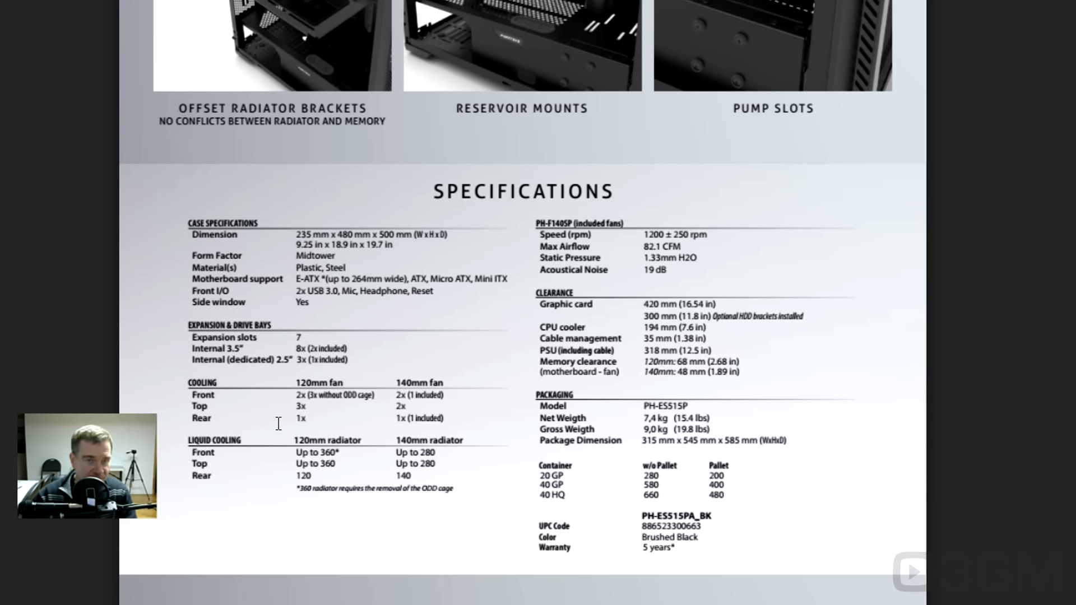
{"action": "mouse_move", "coordinate": [408, 419]}
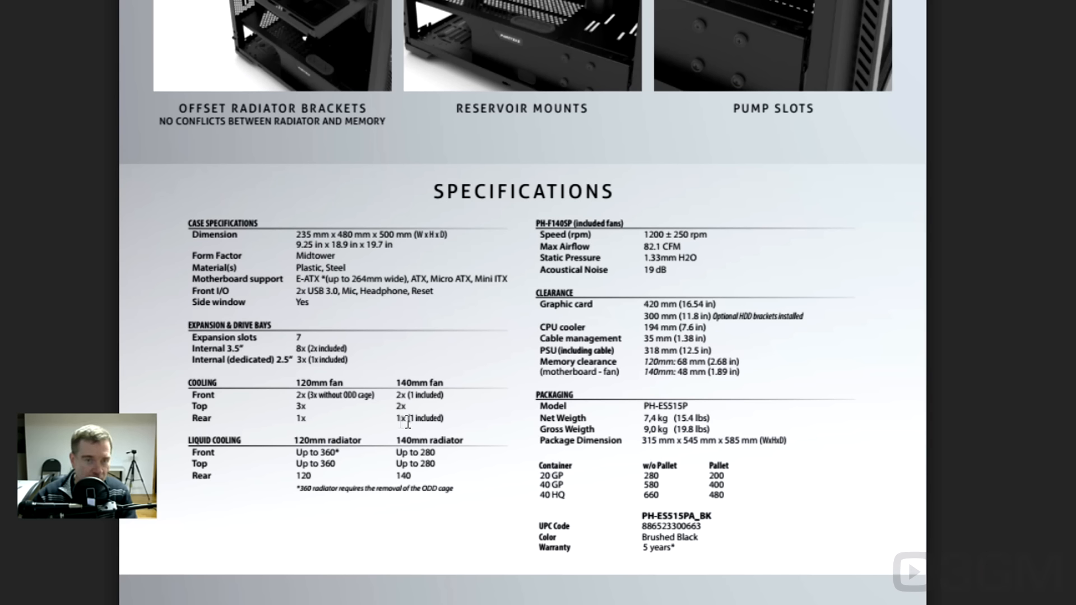
{"action": "mouse_move", "coordinate": [435, 417]}
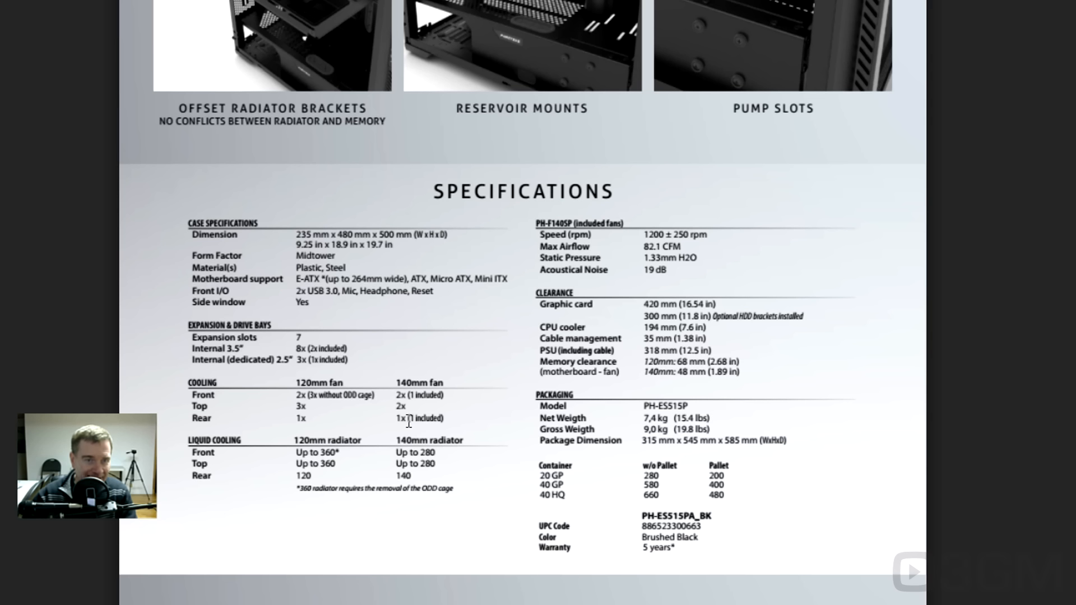
{"action": "mouse_move", "coordinate": [432, 397]}
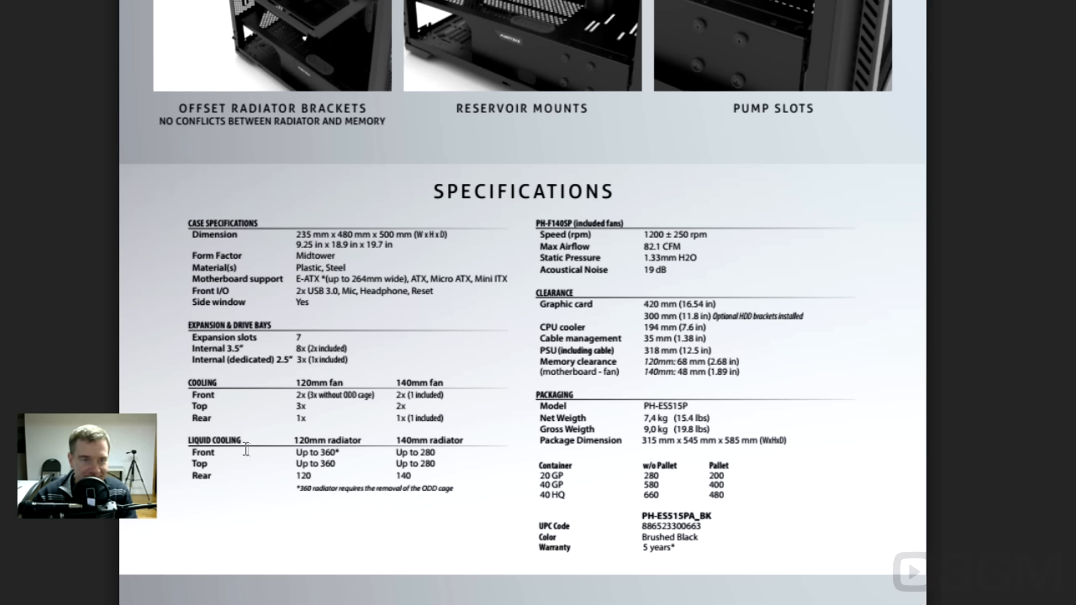
{"action": "mouse_move", "coordinate": [216, 460]}
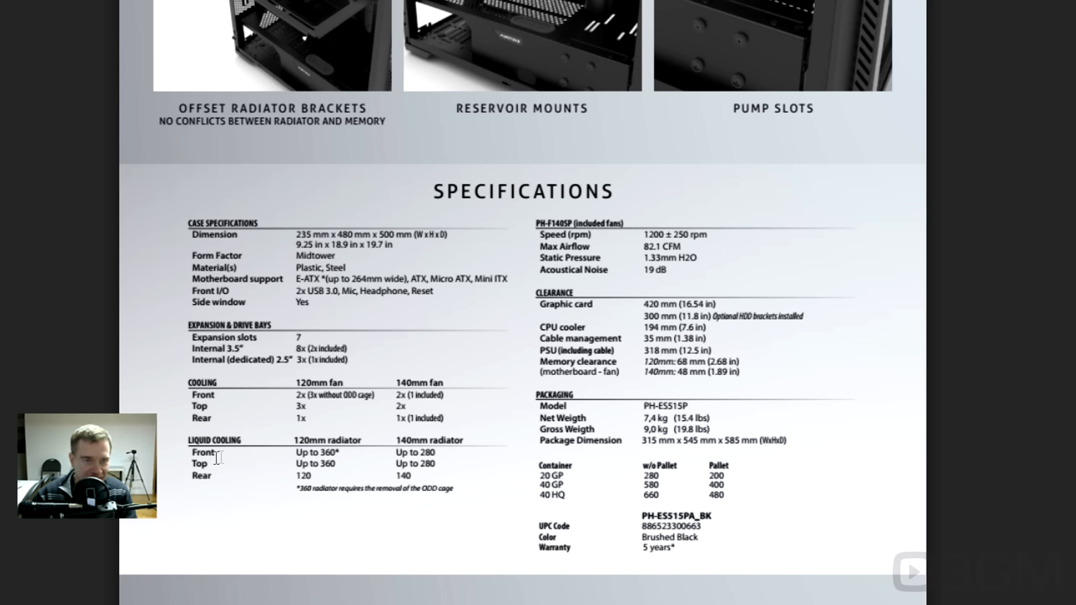
{"action": "mouse_move", "coordinate": [262, 459]}
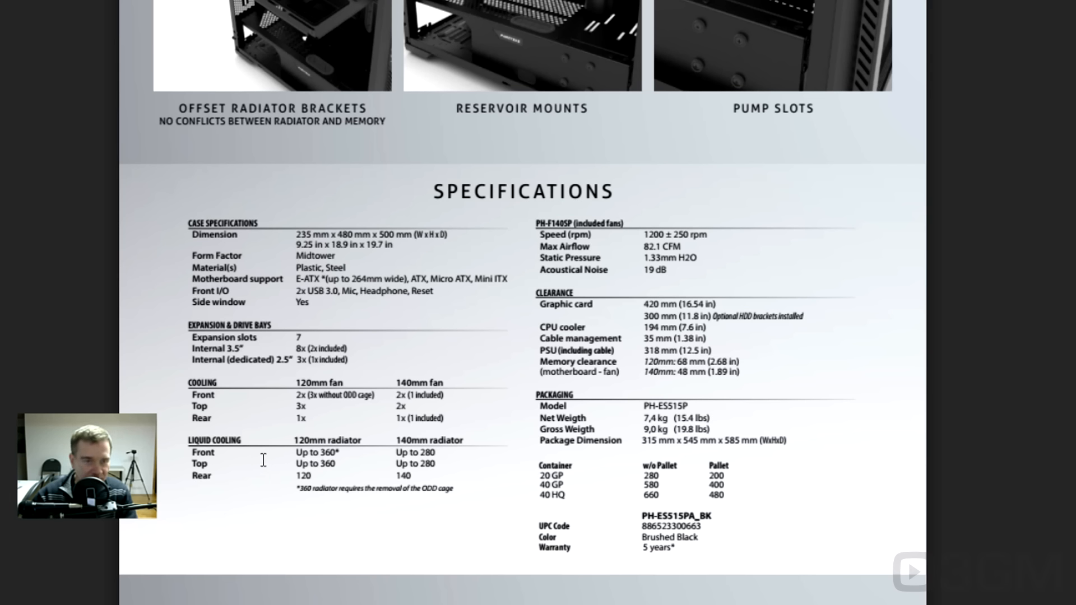
{"action": "mouse_move", "coordinate": [327, 464]}
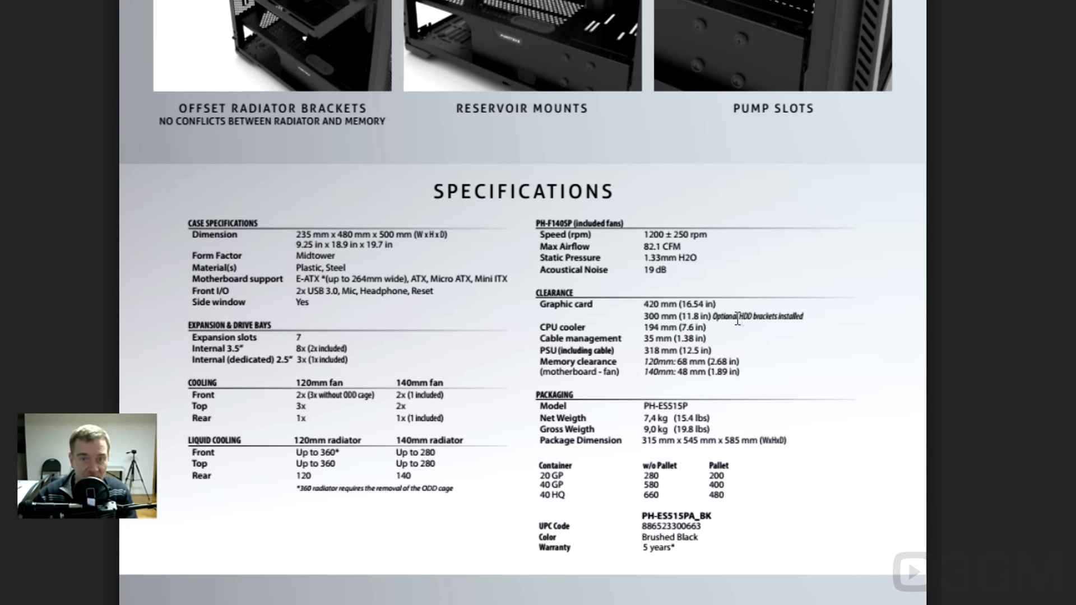
{"action": "mouse_move", "coordinate": [750, 328]}
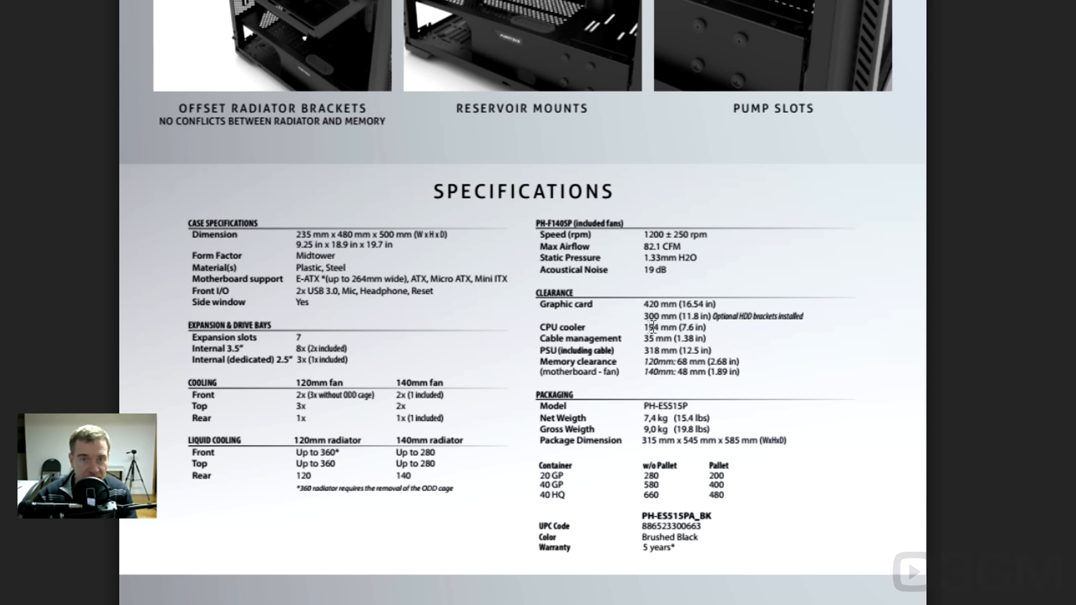
{"action": "mouse_move", "coordinate": [693, 327]}
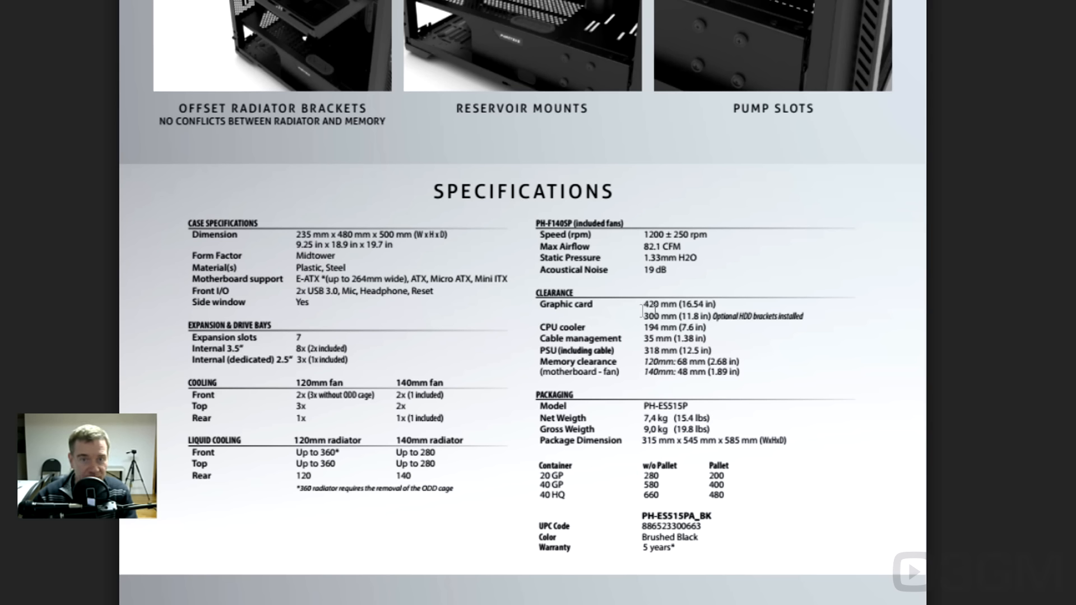
{"action": "mouse_move", "coordinate": [648, 339]}
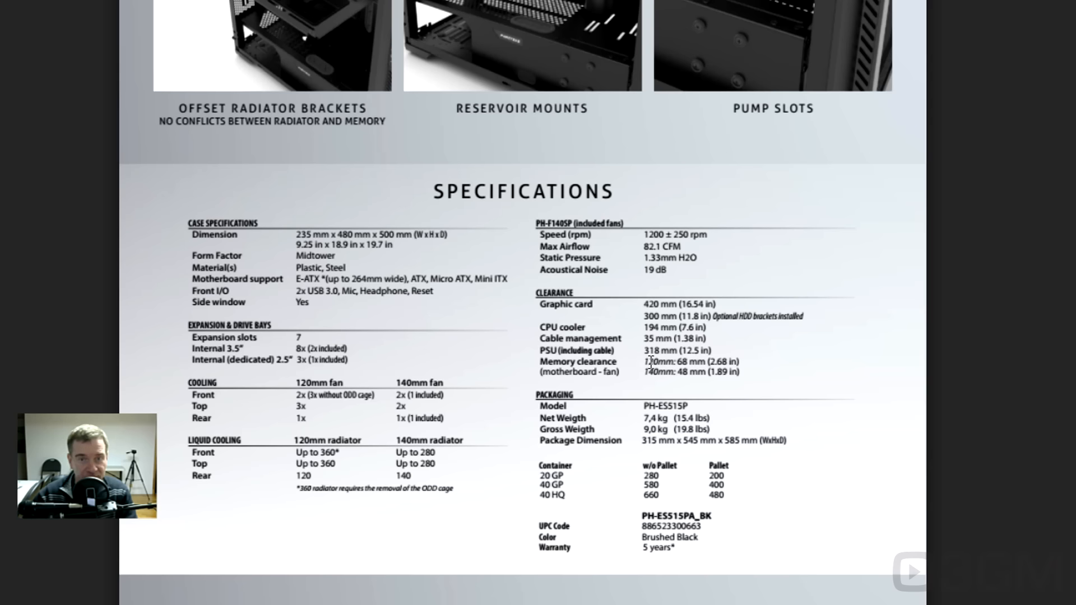
{"action": "mouse_move", "coordinate": [760, 428]}
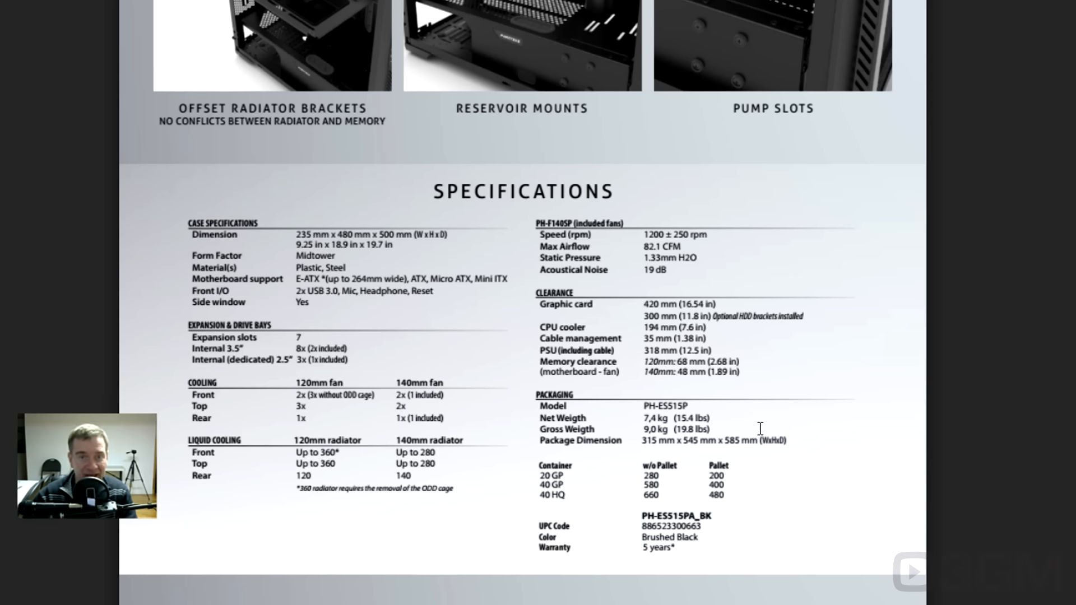
{"action": "scroll", "scroll_direction": "down", "scroll_amount": 3}
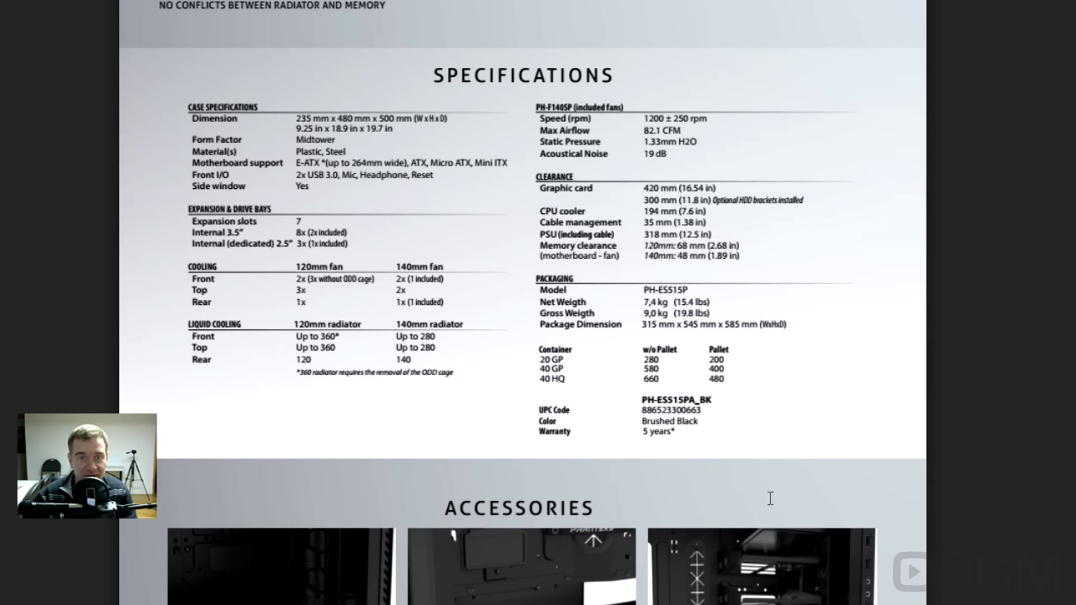